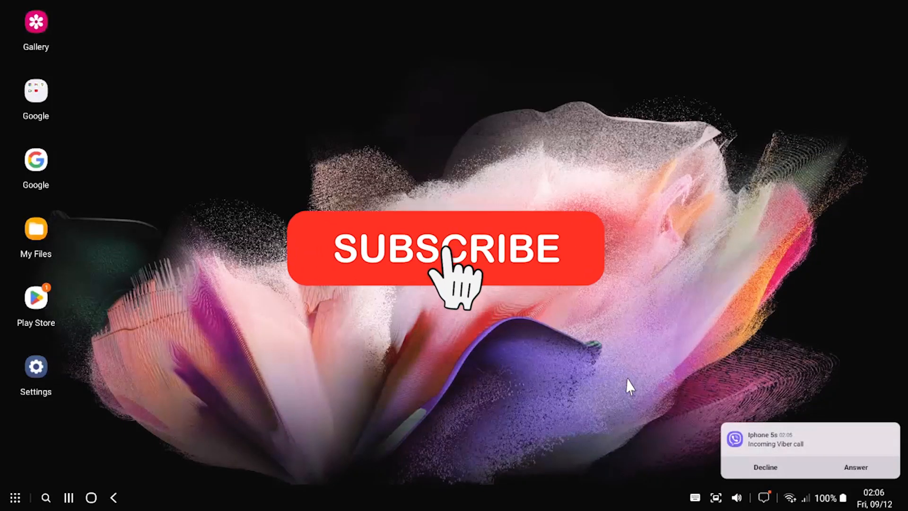
Step: Decline the incoming Viber call so the DeX desktop is clear
{"action": "left_click", "coordinate": [445, 249]}
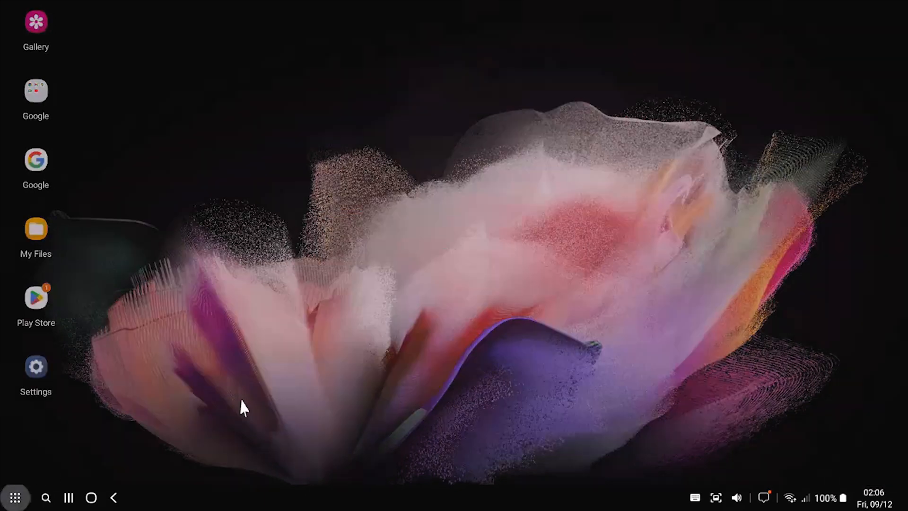
Step: Show the app drawer listing all installed apps
{"action": "left_click", "coordinate": [454, 498]}
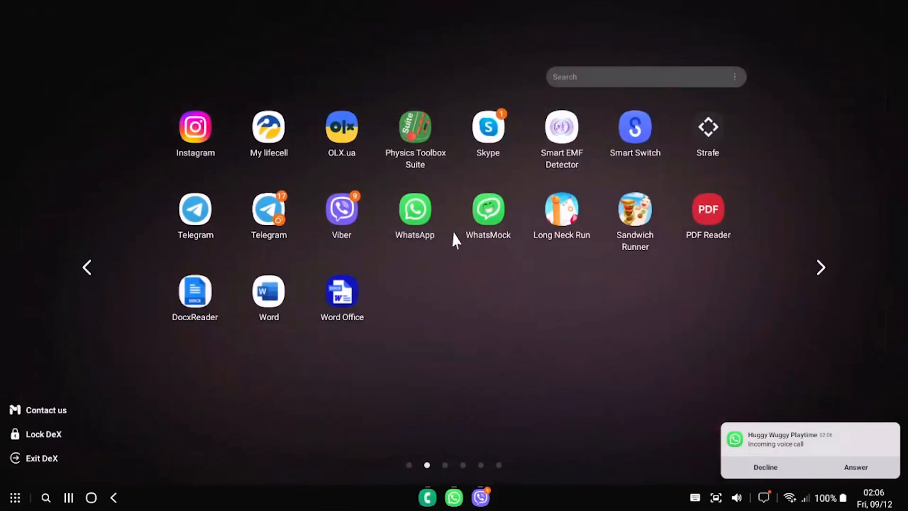
Step: Close the Viber window and start the number with a 0 on the Phone keypad
{"action": "left_click", "coordinate": [86, 267]}
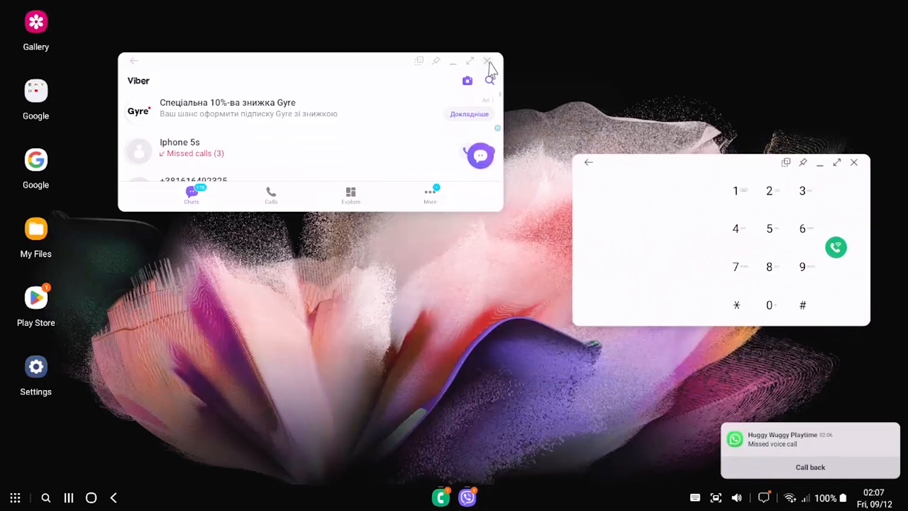
{"action": "left_click", "coordinate": [486, 60]}
{"action": "type", "text": "093197"}
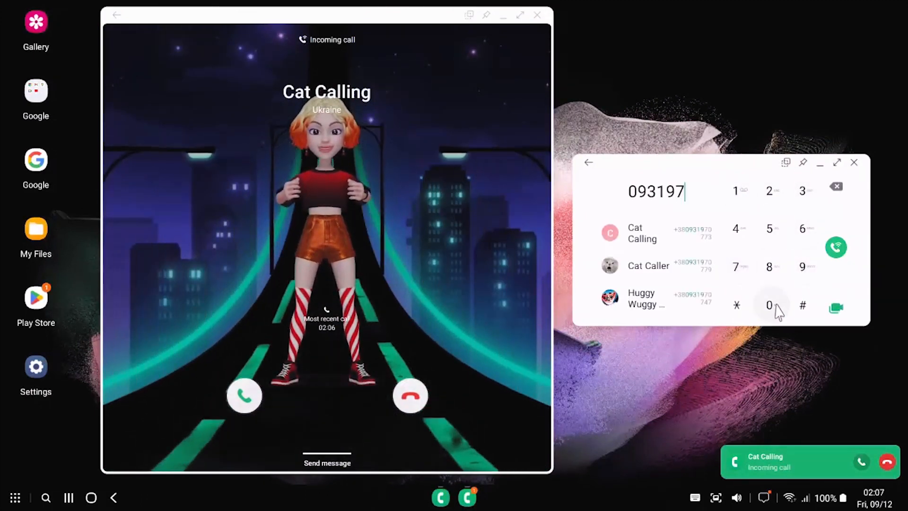
{"action": "left_click", "coordinate": [803, 190]}
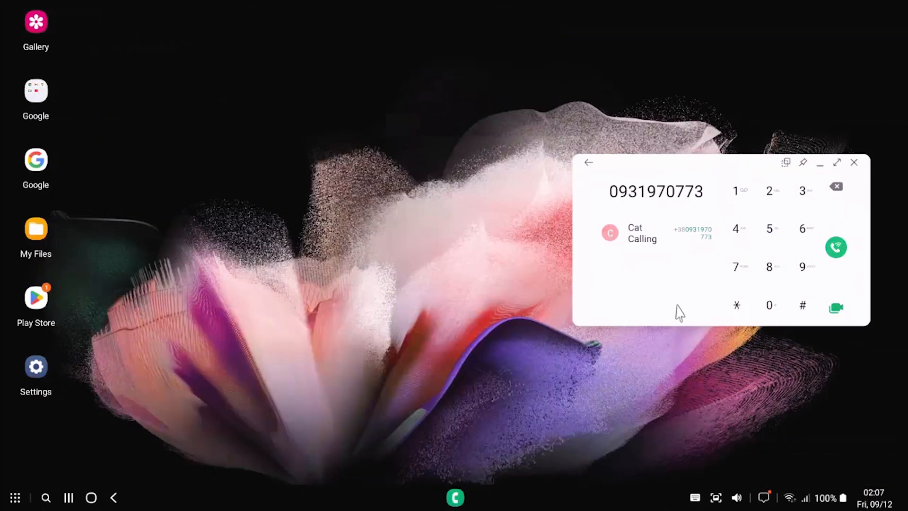
{"action": "left_click", "coordinate": [836, 247]}
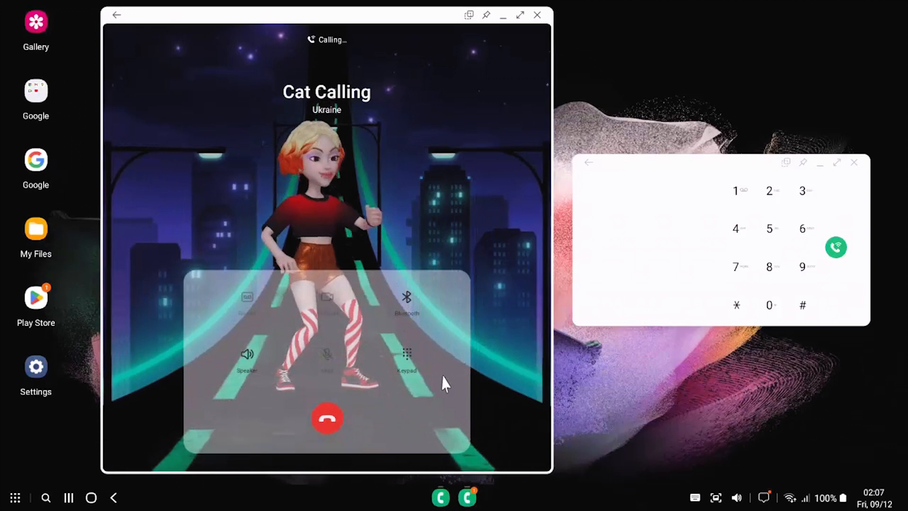
{"action": "left_click", "coordinate": [406, 357]}
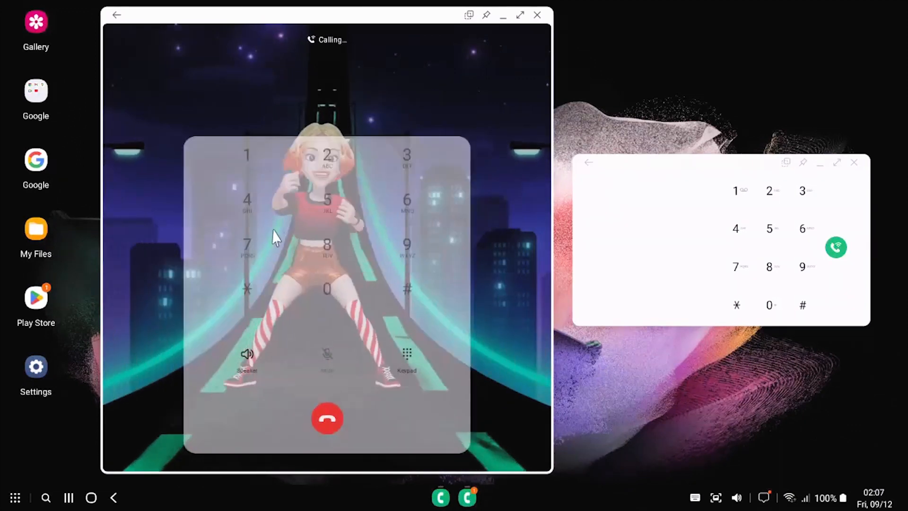
{"action": "left_click", "coordinate": [406, 153]}
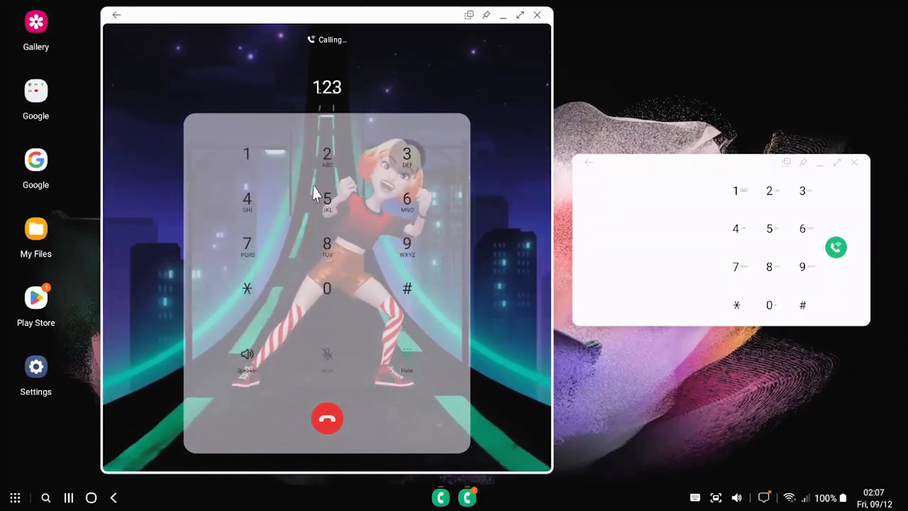
{"action": "left_click", "coordinate": [407, 202]}
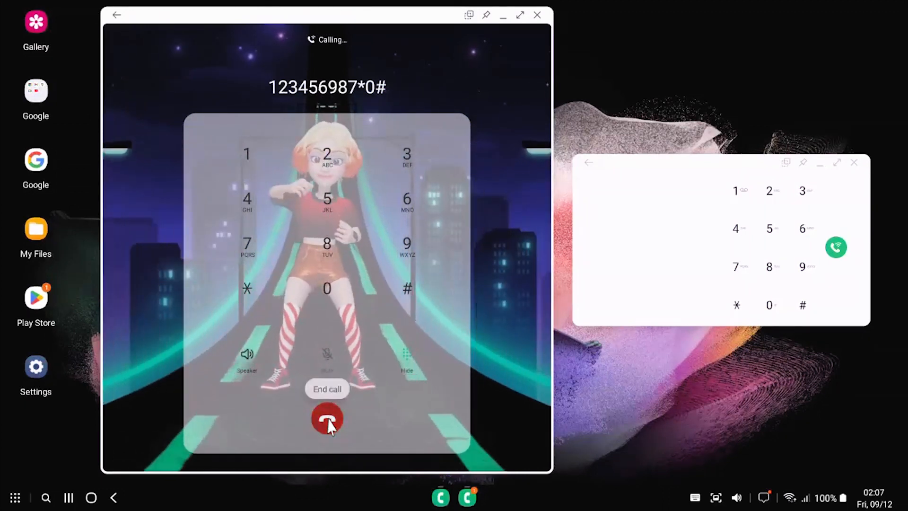
{"action": "left_click", "coordinate": [327, 418]}
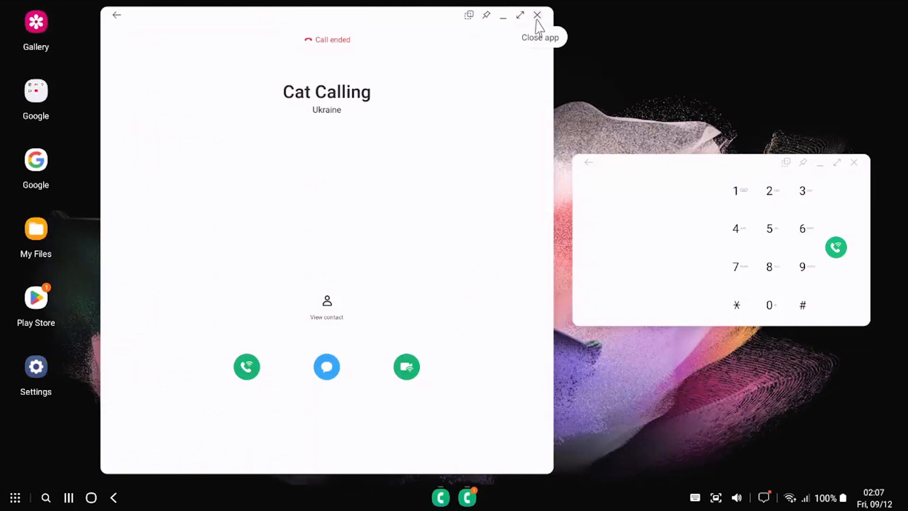
Step: Close the ended call and reach About phone > Software information in Settings
{"action": "left_click", "coordinate": [537, 15]}
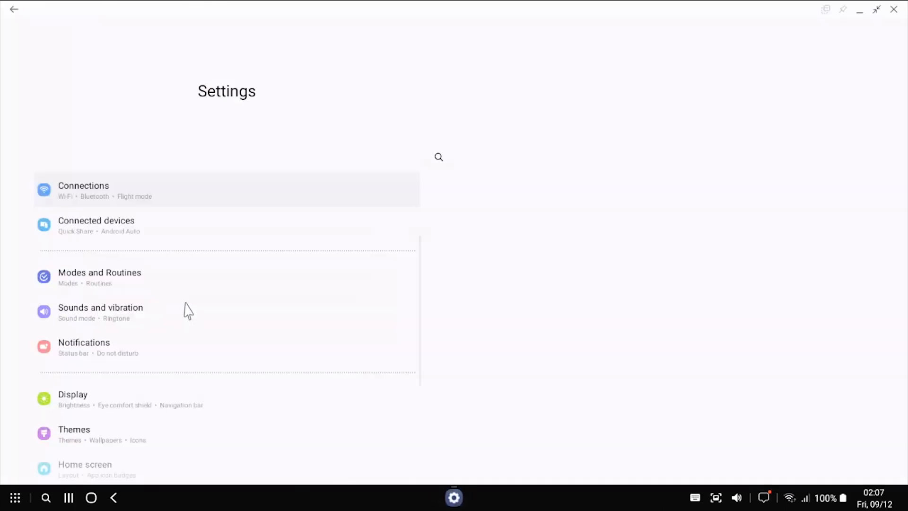
{"action": "left_click", "coordinate": [83, 189]}
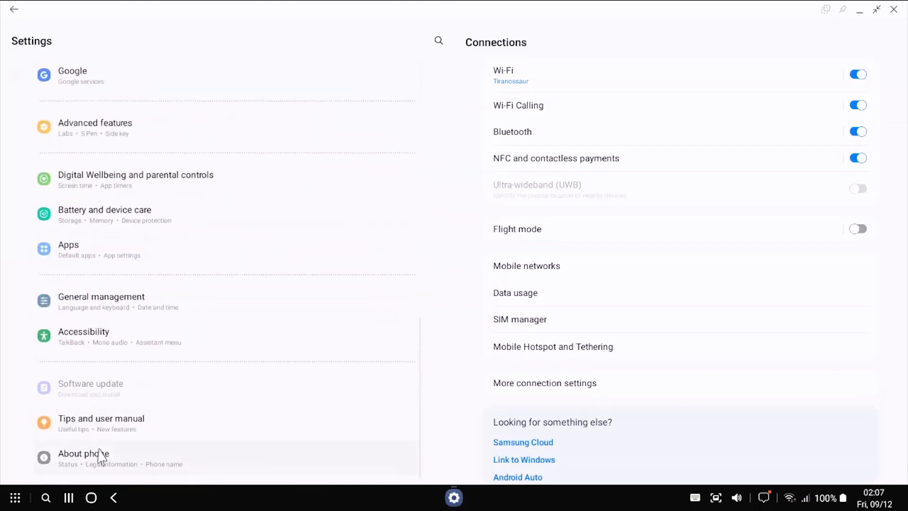
{"action": "left_click", "coordinate": [83, 458]}
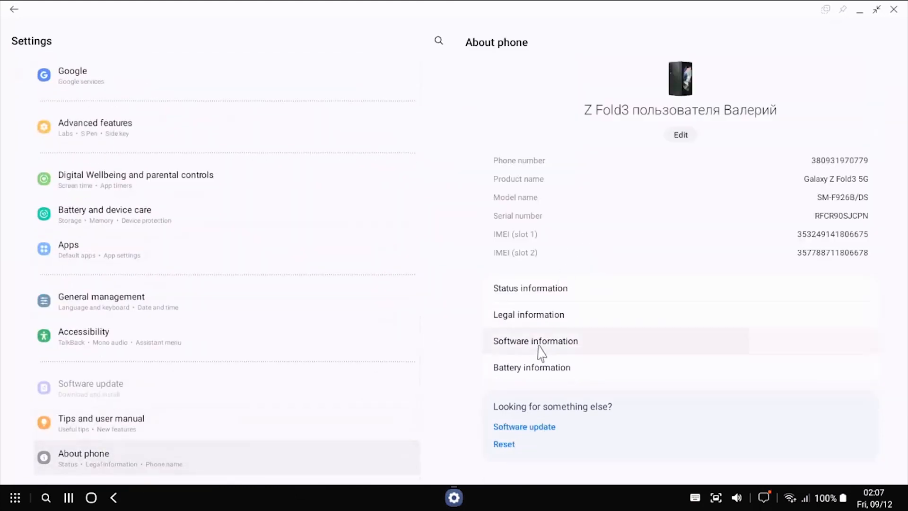
{"action": "left_click", "coordinate": [536, 340]}
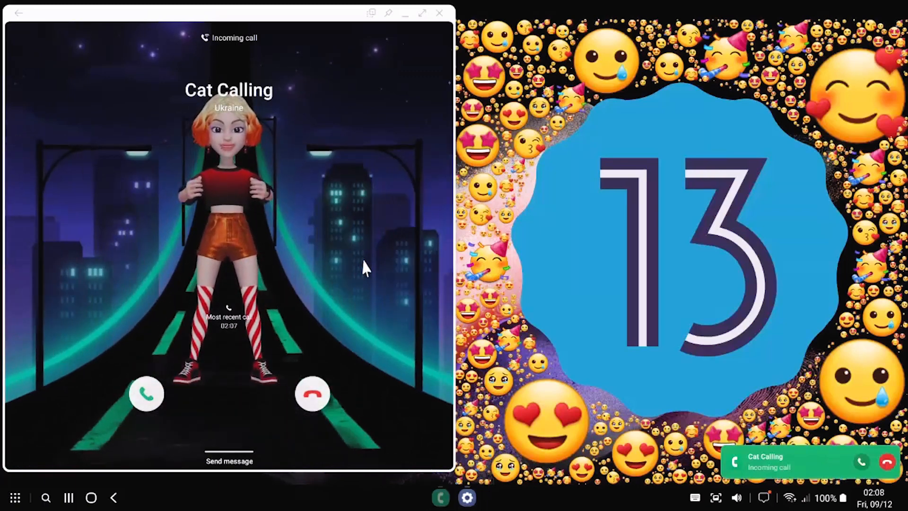
Step: Dismiss the later incoming Cat Calling call from the desktop
{"action": "left_click", "coordinate": [313, 393]}
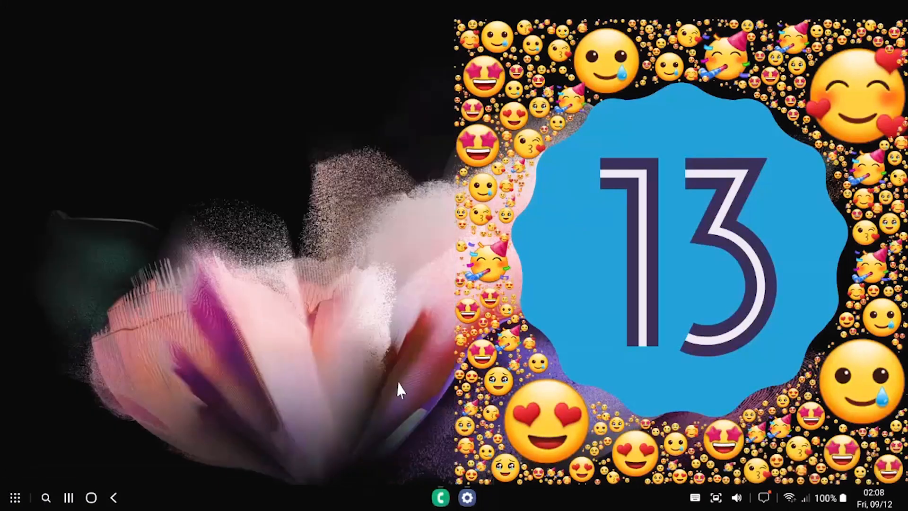